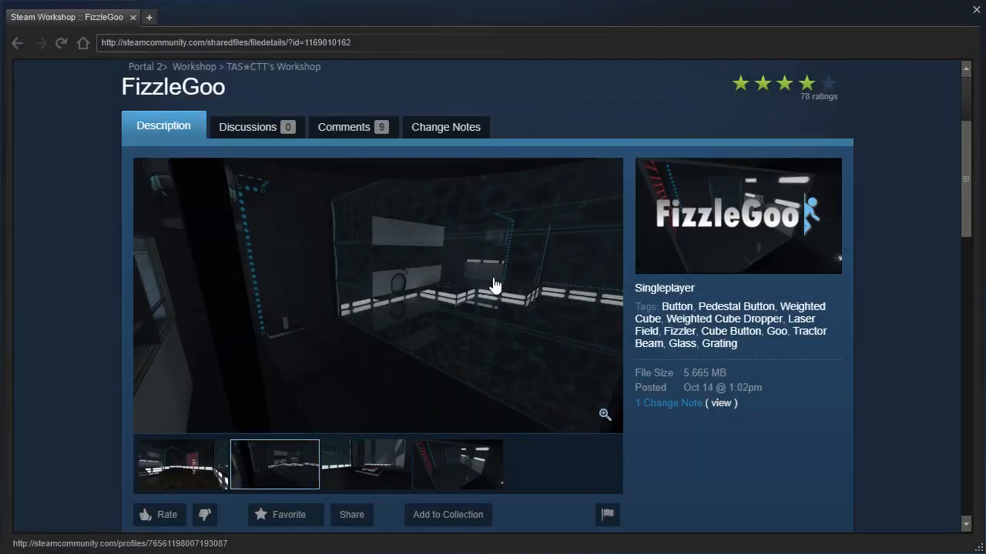
{"action": "mouse_move", "coordinate": [116, 358]}
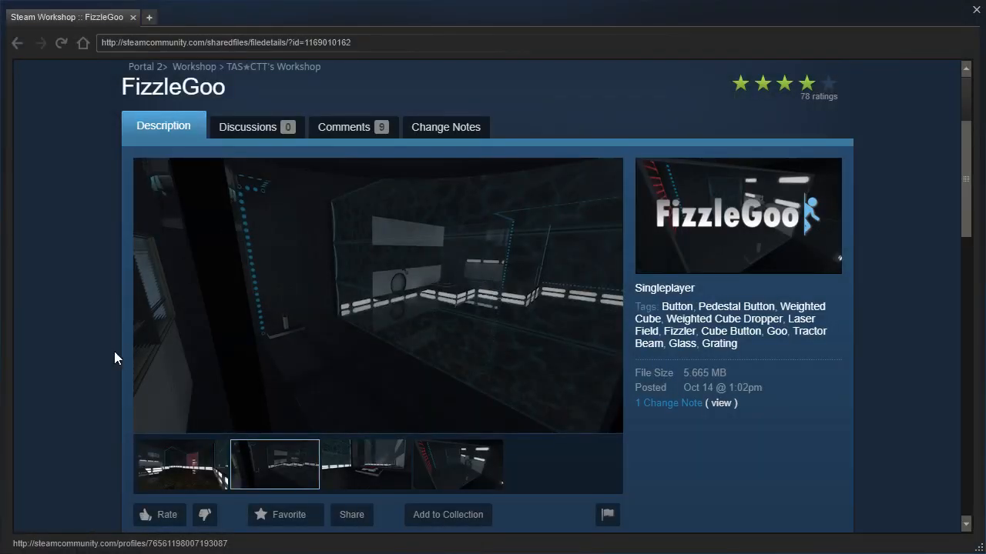
Preview the third, last, then first FizzleGoo chamber screenshots.
{"action": "scroll", "scroll_direction": "down", "scroll_amount": 3}
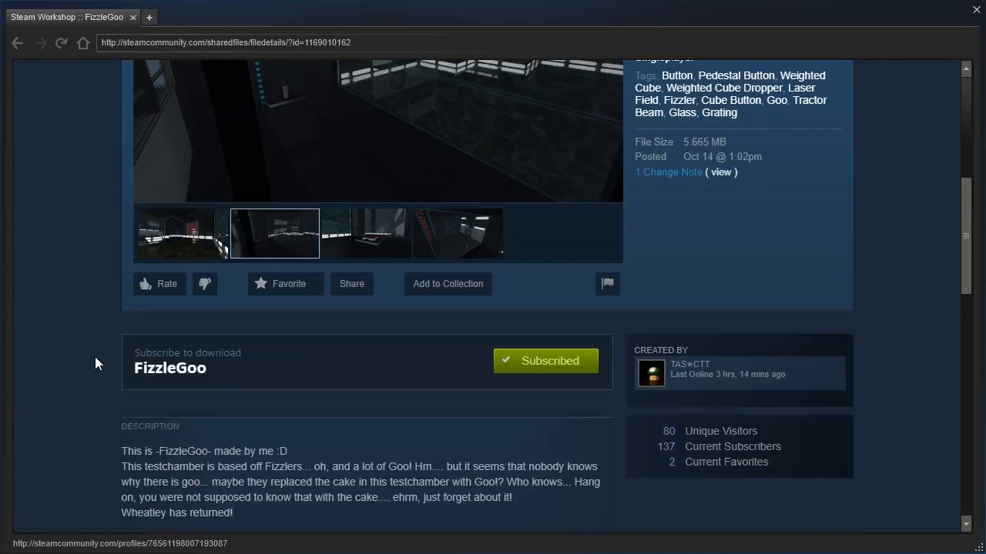
{"action": "scroll", "scroll_direction": "down", "scroll_amount": 3}
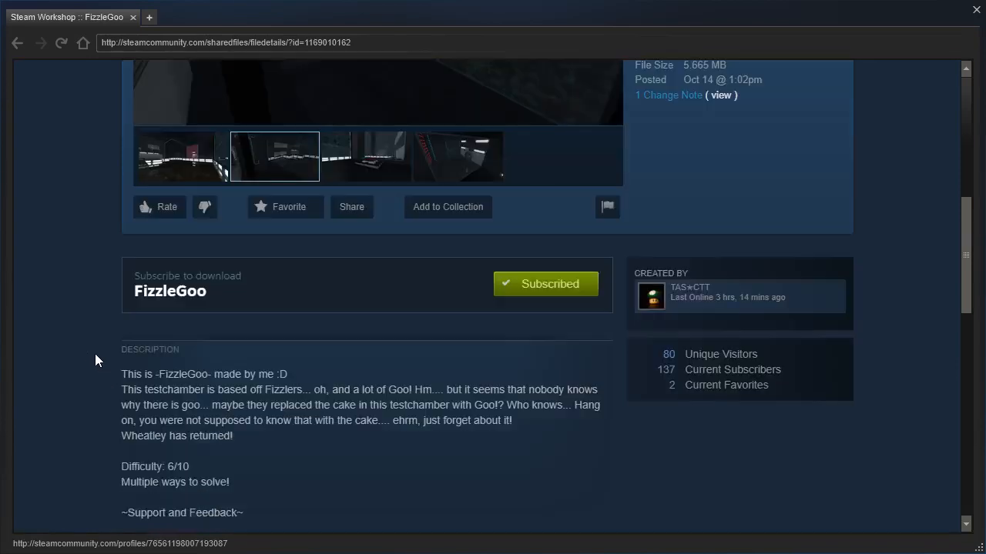
{"action": "left_click", "coordinate": [366, 157]}
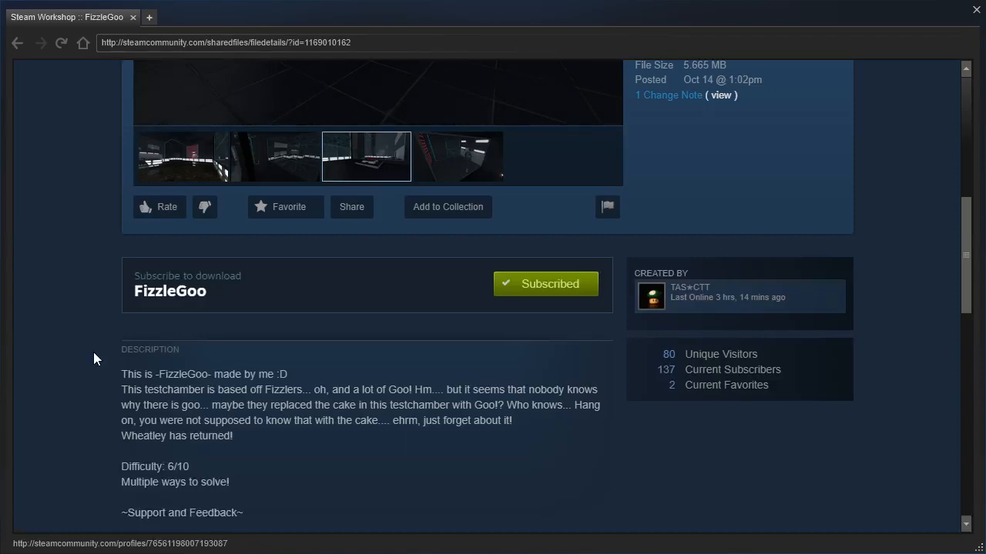
{"action": "left_click", "coordinate": [457, 156]}
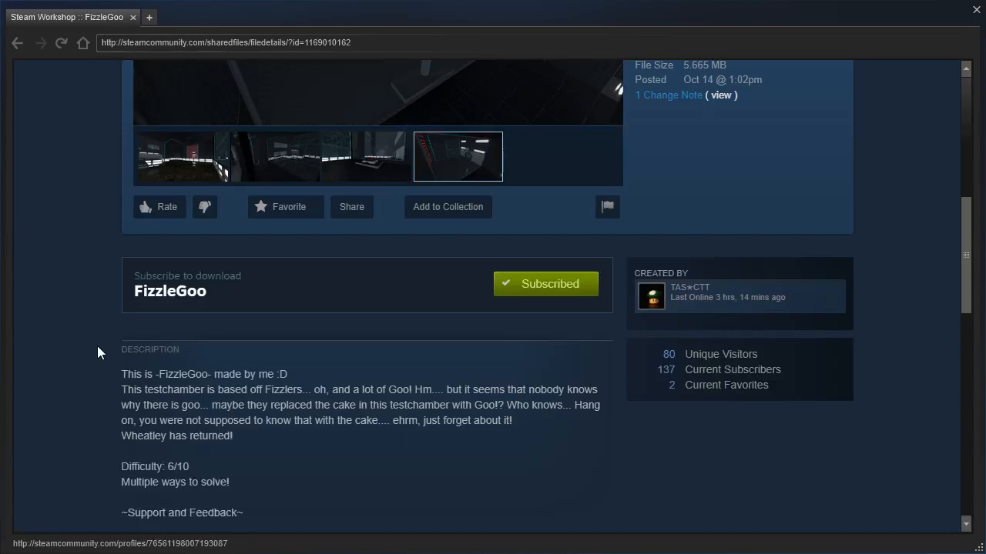
{"action": "left_click", "coordinate": [182, 155]}
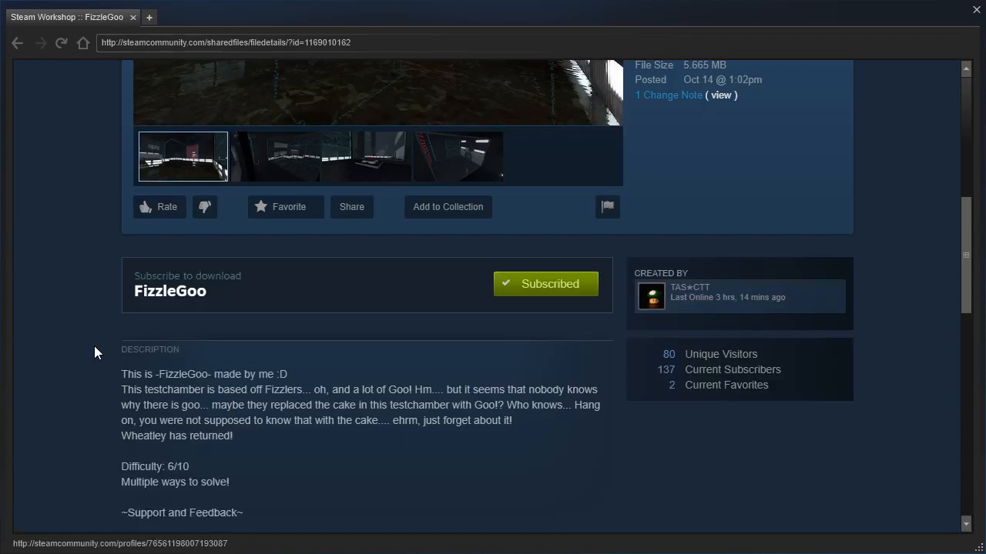
Scroll up and down the Workshop page to read the FizzleGoo description.
{"action": "scroll", "scroll_direction": "up", "scroll_amount": 3}
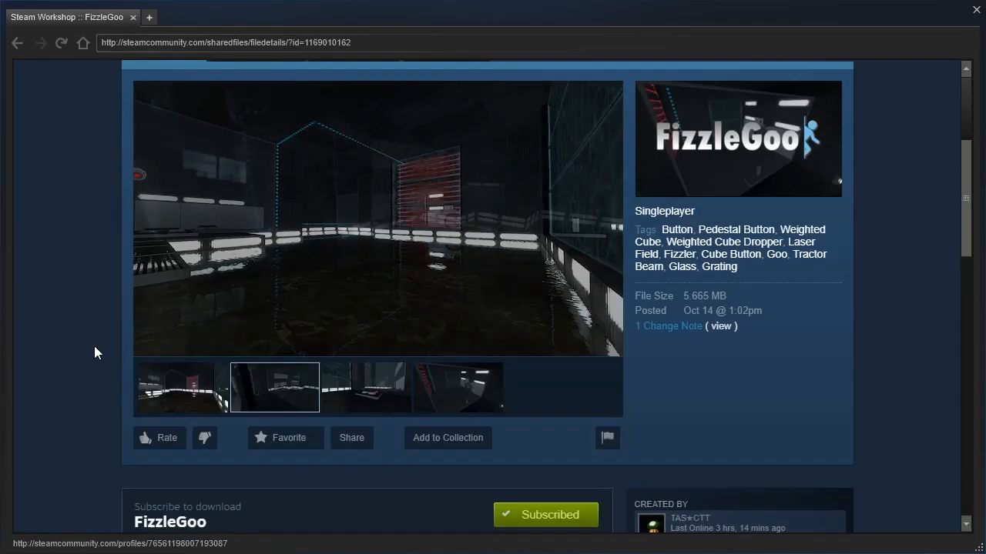
{"action": "scroll", "scroll_direction": "down", "scroll_amount": 3}
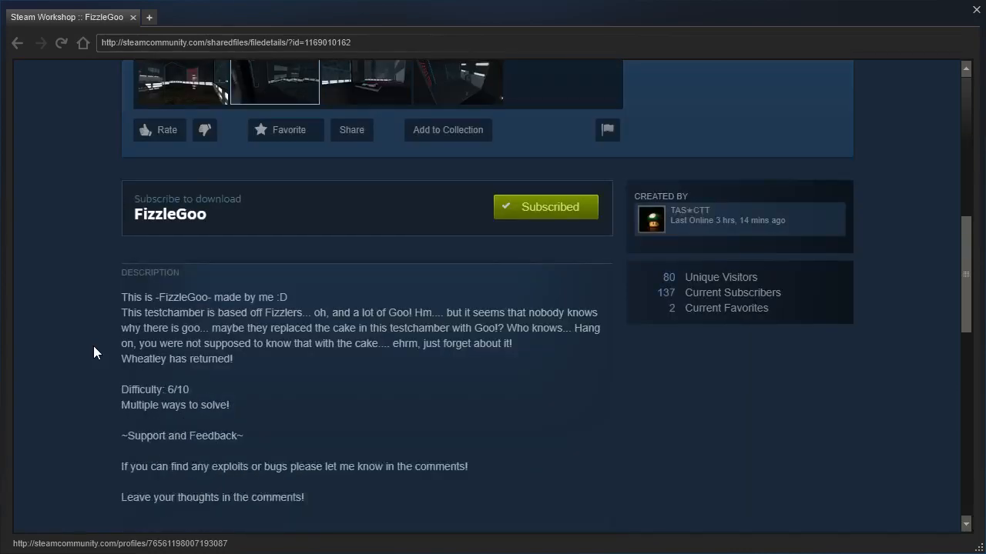
{"action": "scroll", "scroll_direction": "up", "scroll_amount": 3}
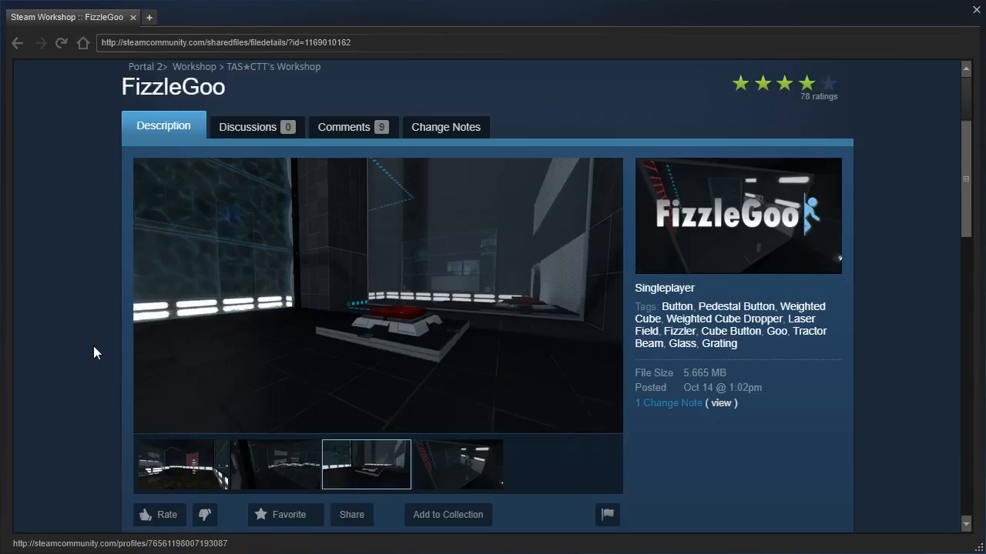
{"action": "scroll", "scroll_direction": "down", "scroll_amount": 3}
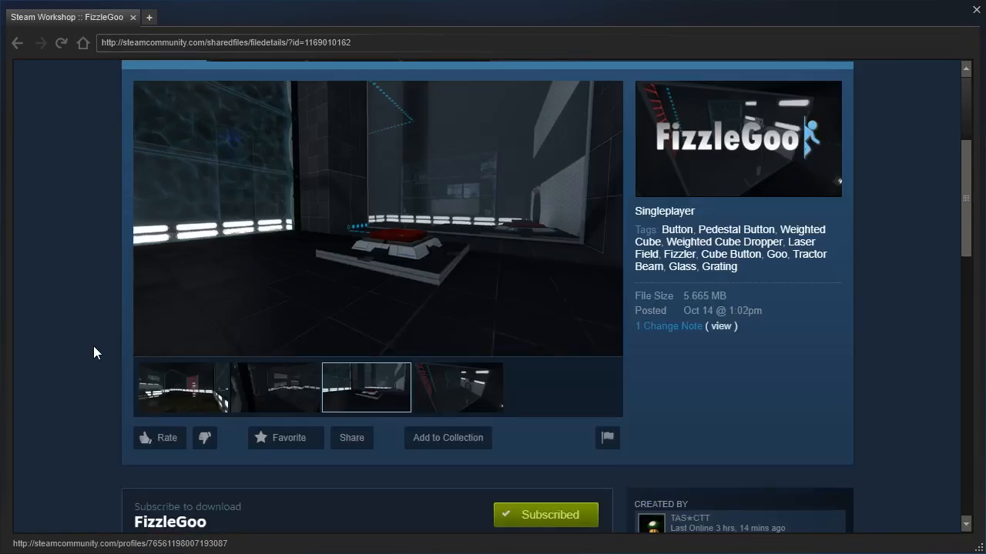
{"action": "scroll", "scroll_direction": "down", "scroll_amount": 3}
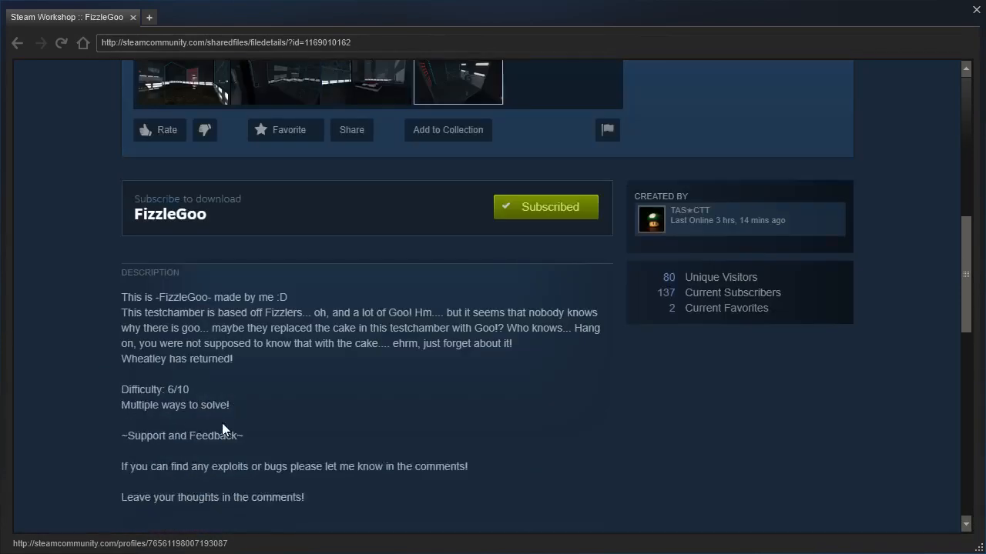
{"action": "scroll", "scroll_direction": "up", "scroll_amount": 3}
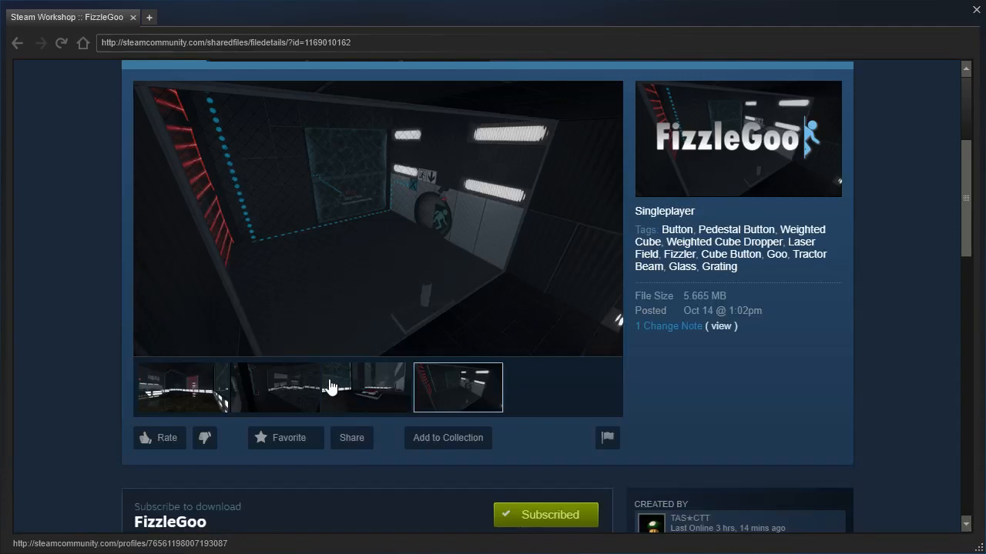
{"action": "scroll", "scroll_direction": "down", "scroll_amount": 3}
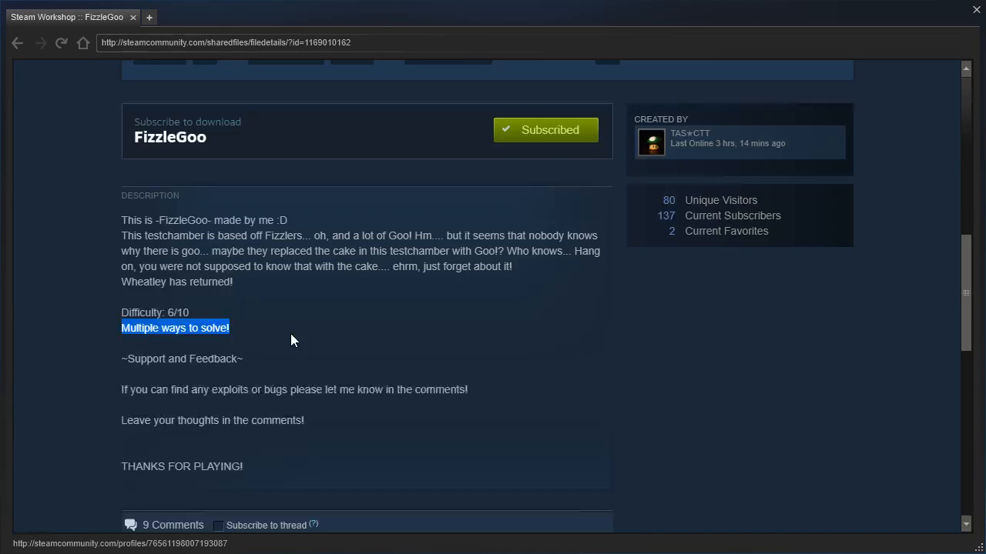
{"action": "scroll", "scroll_direction": "up", "scroll_amount": 3}
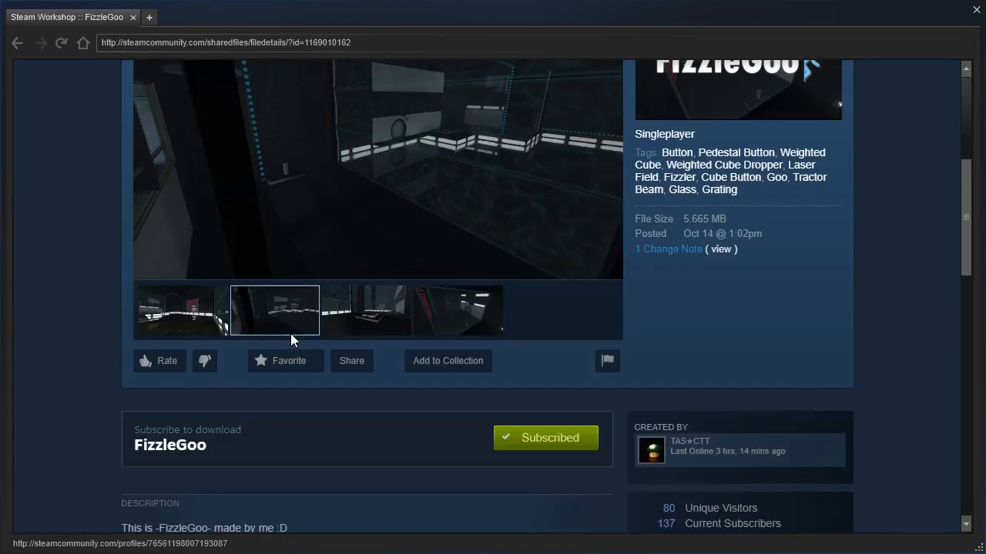
{"action": "scroll", "scroll_direction": "up", "scroll_amount": 3}
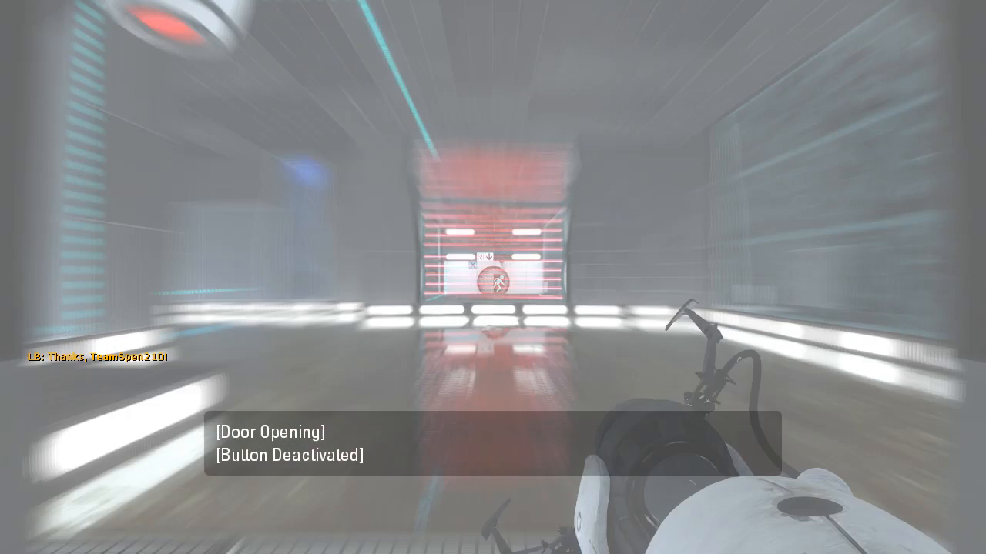
{"action": "mouse_move", "coordinate": [493, 278]}
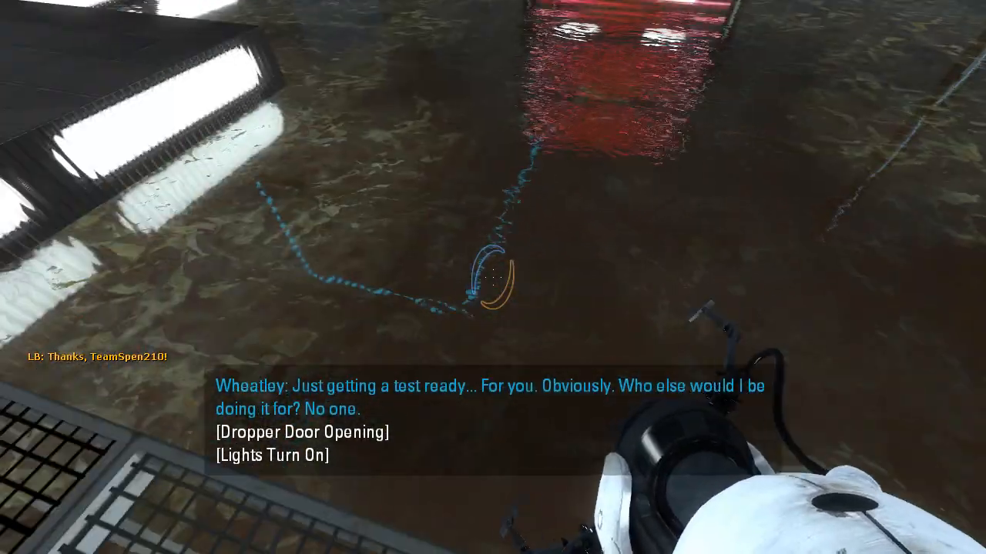
{"action": "mouse_move", "coordinate": [493, 278]}
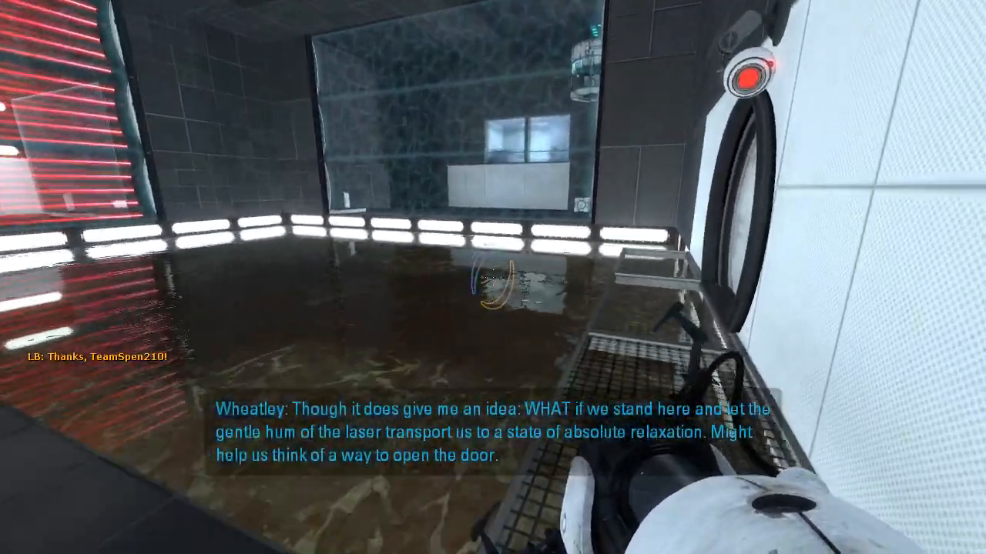
{"action": "mouse_move", "coordinate": [493, 278]}
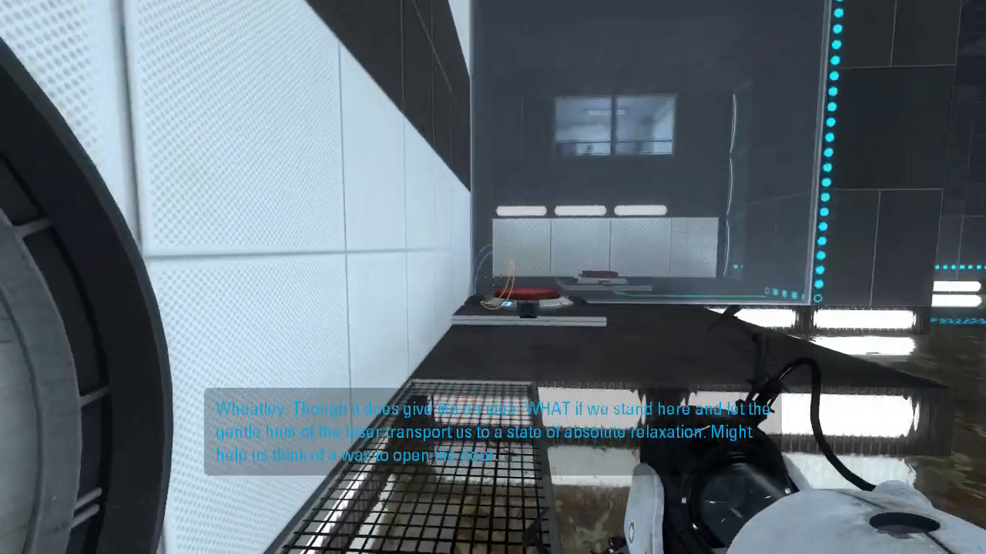
{"action": "mouse_move", "coordinate": [492, 277]}
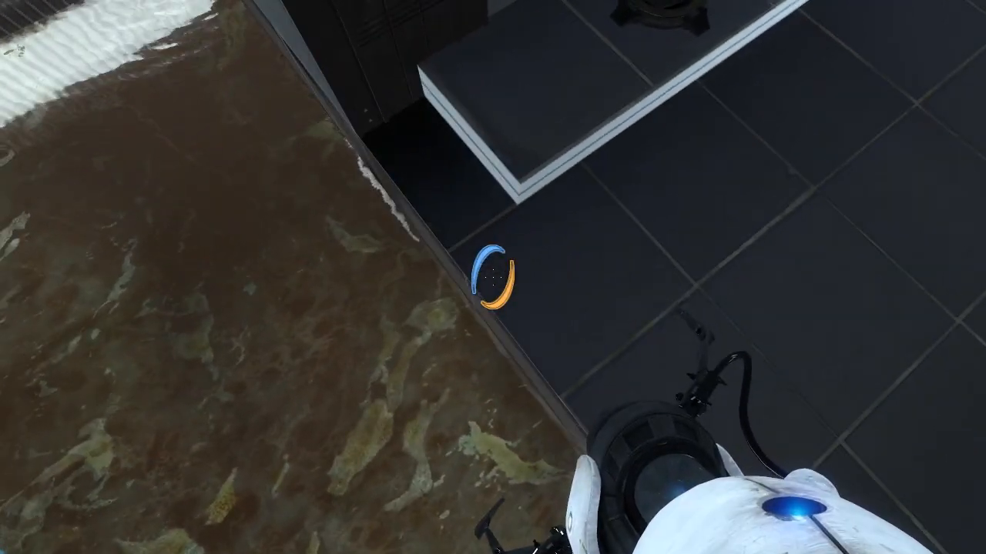
{"action": "mouse_move", "coordinate": [493, 278]}
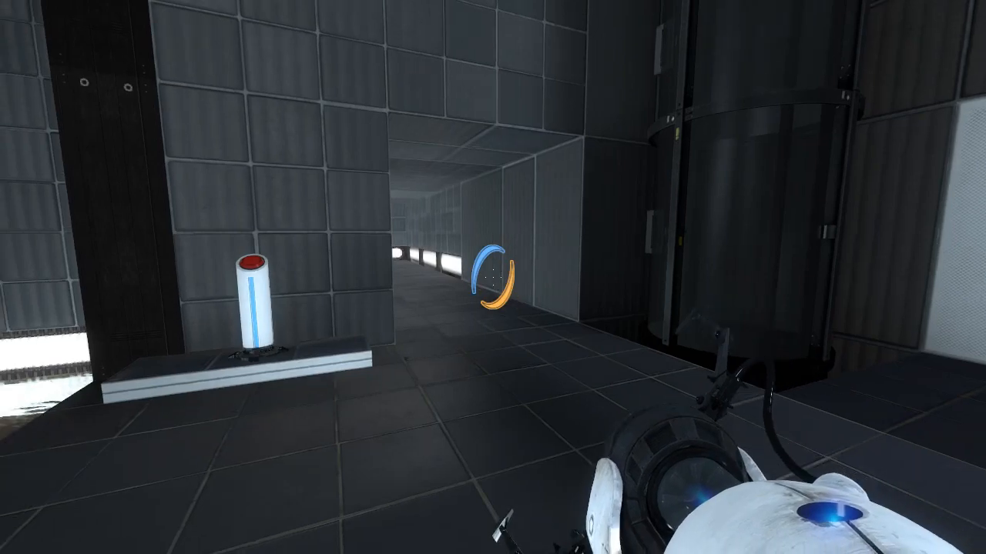
{"action": "mouse_move", "coordinate": [492, 277]}
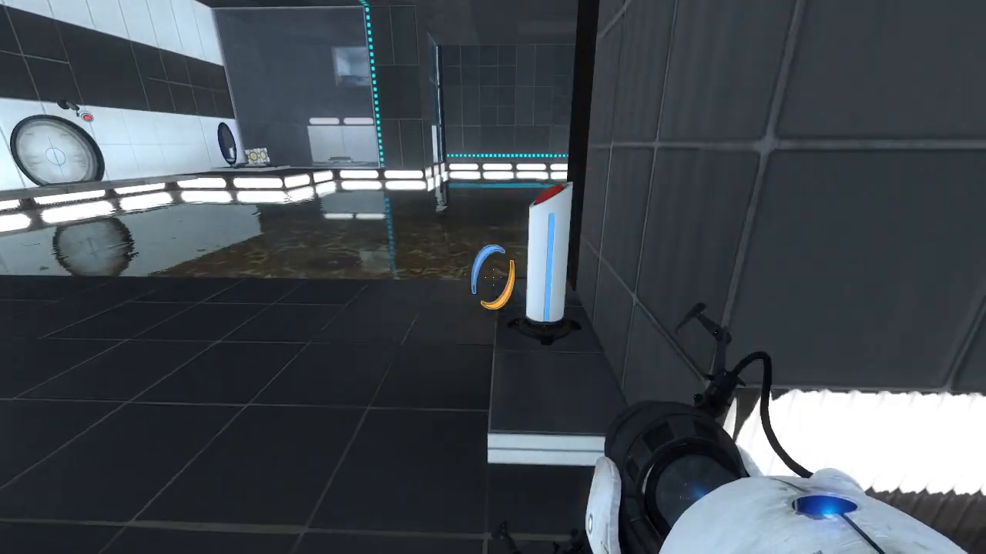
{"action": "mouse_move", "coordinate": [493, 277]}
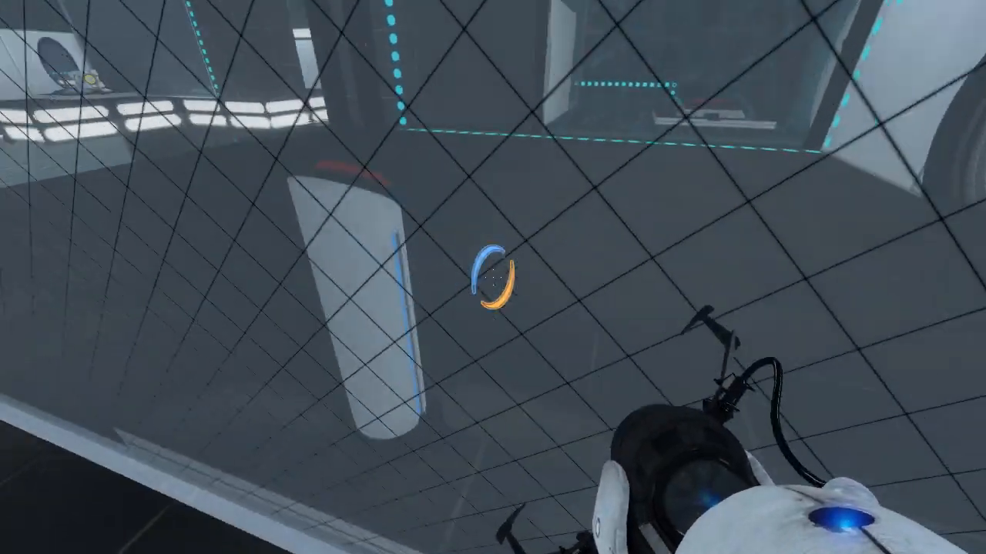
{"action": "mouse_move", "coordinate": [492, 277]}
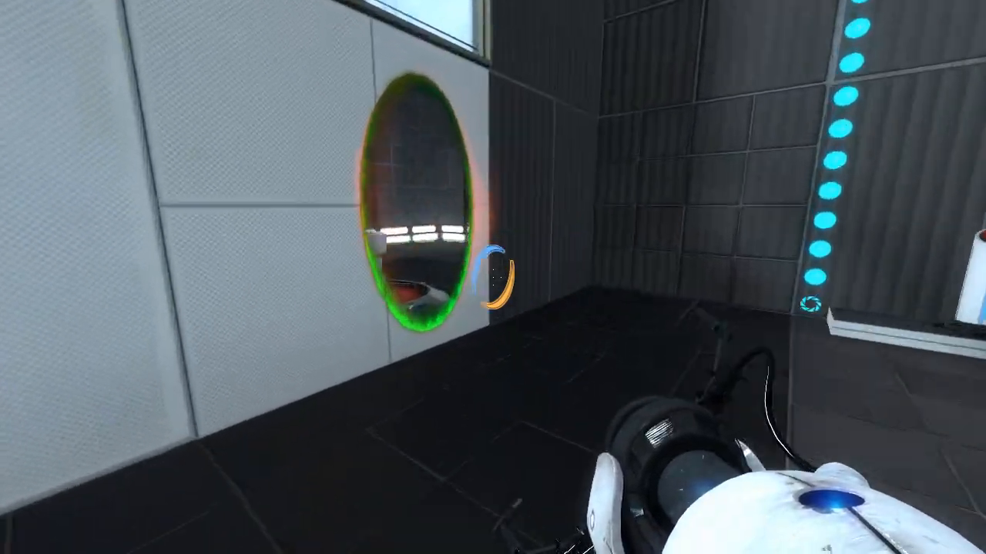
{"action": "mouse_move", "coordinate": [493, 278]}
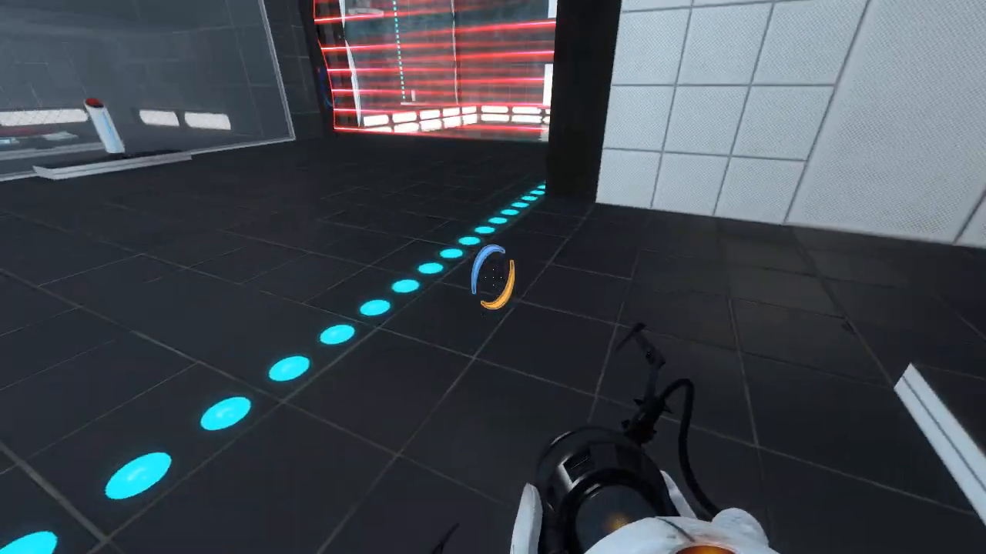
{"action": "mouse_move", "coordinate": [308, 277]}
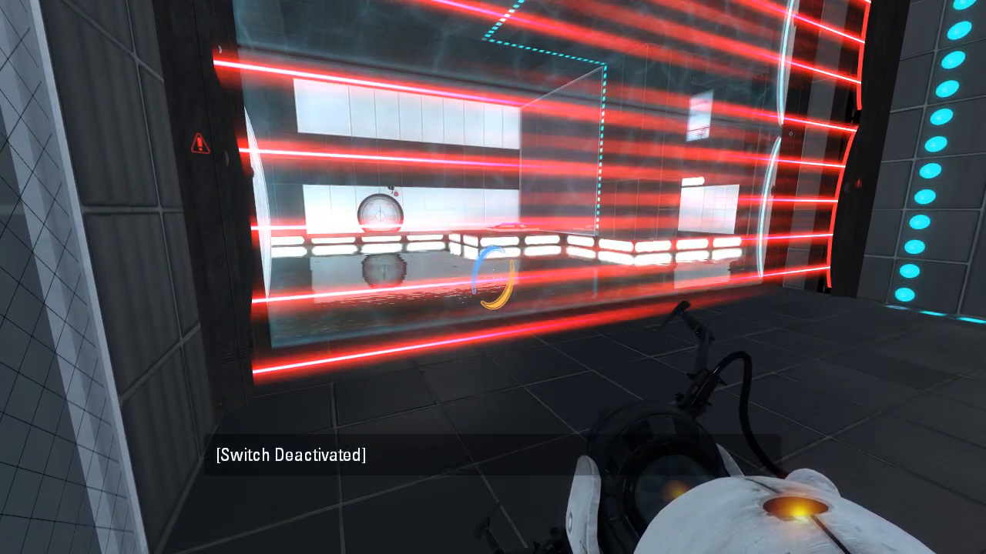
{"action": "mouse_move", "coordinate": [493, 277]}
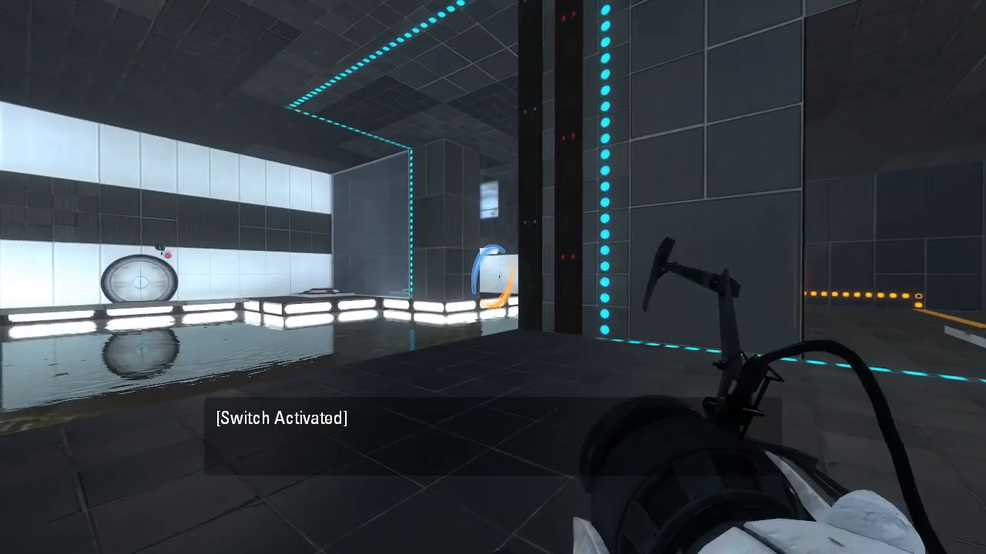
{"action": "mouse_move", "coordinate": [493, 277]}
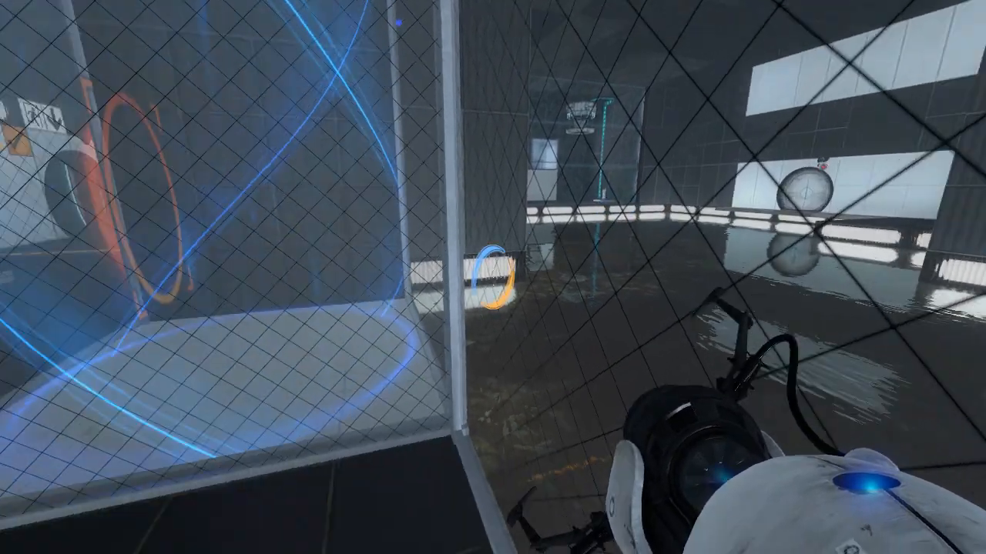
{"action": "mouse_move", "coordinate": [493, 277]}
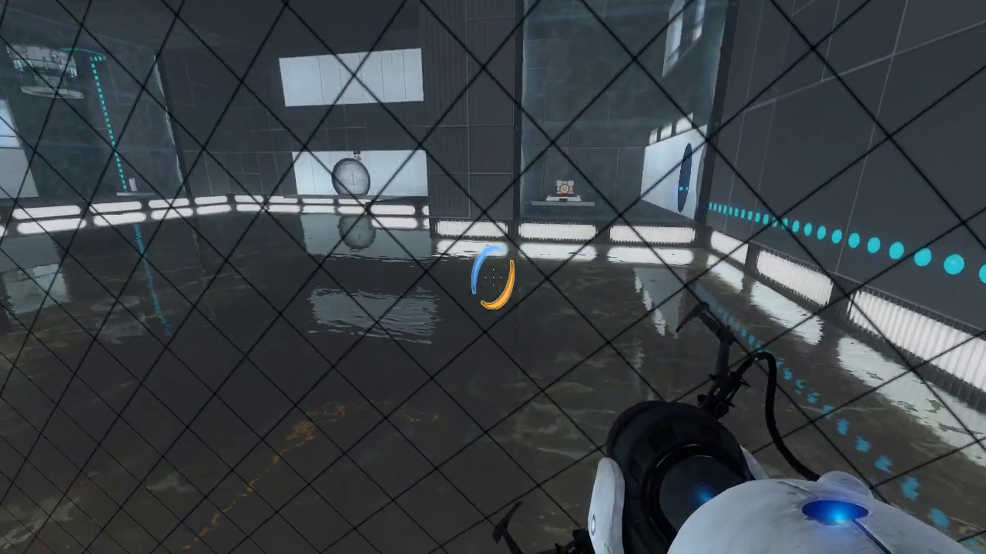
{"action": "mouse_move", "coordinate": [493, 278]}
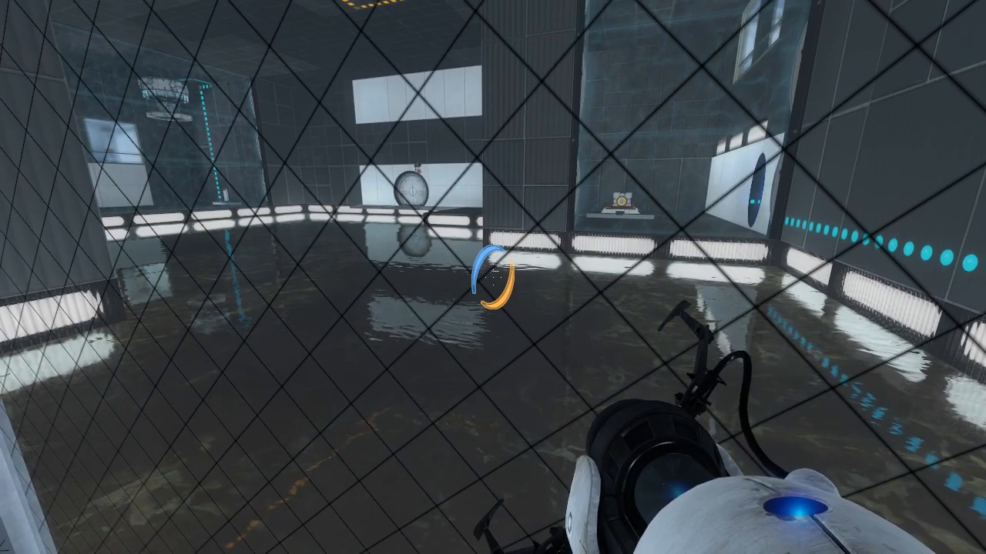
Walk forward through the goo-filled room toward the glass portal enclosure.
{"action": "key", "text": "w"}
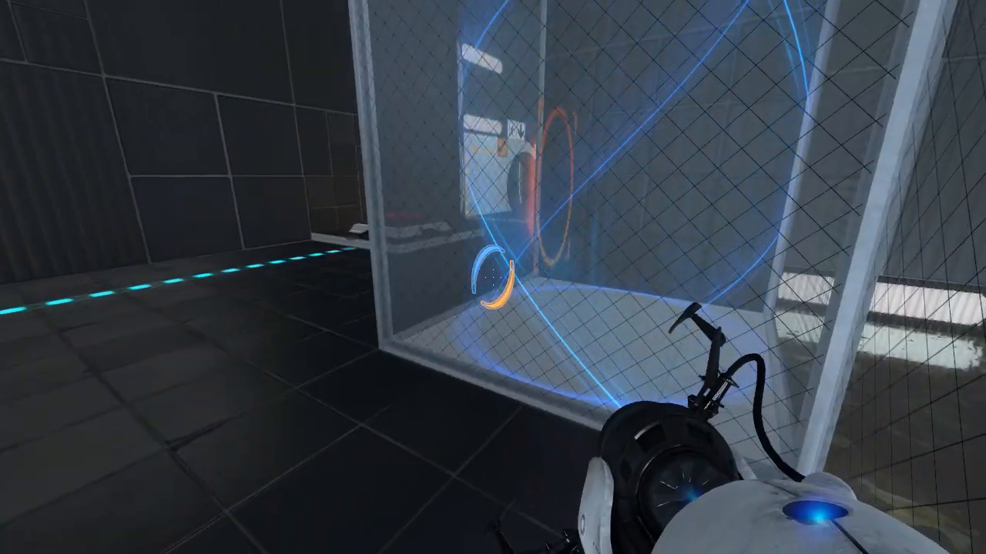
{"action": "mouse_move", "coordinate": [493, 278]}
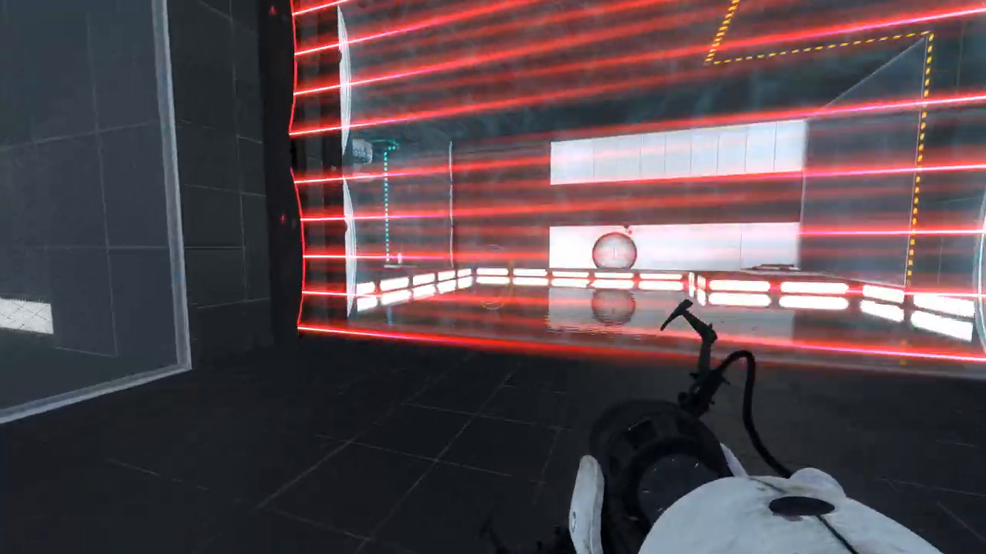
{"action": "mouse_move", "coordinate": [493, 277]}
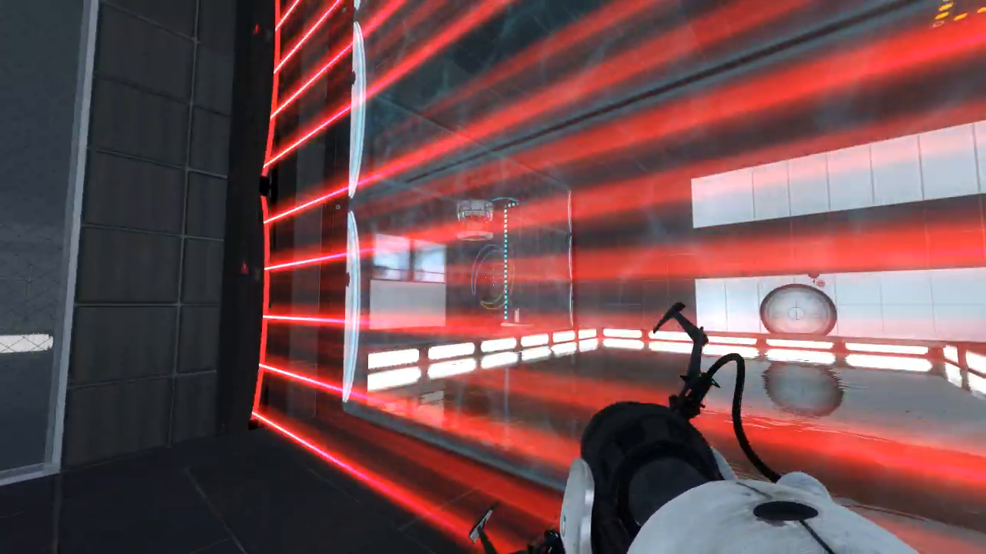
{"action": "mouse_move", "coordinate": [493, 278]}
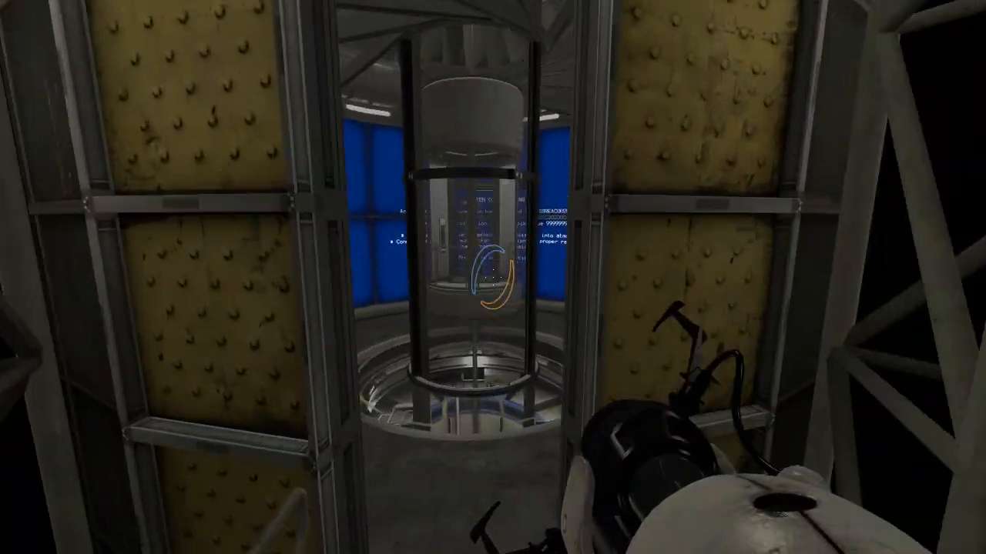
{"action": "mouse_move", "coordinate": [493, 277]}
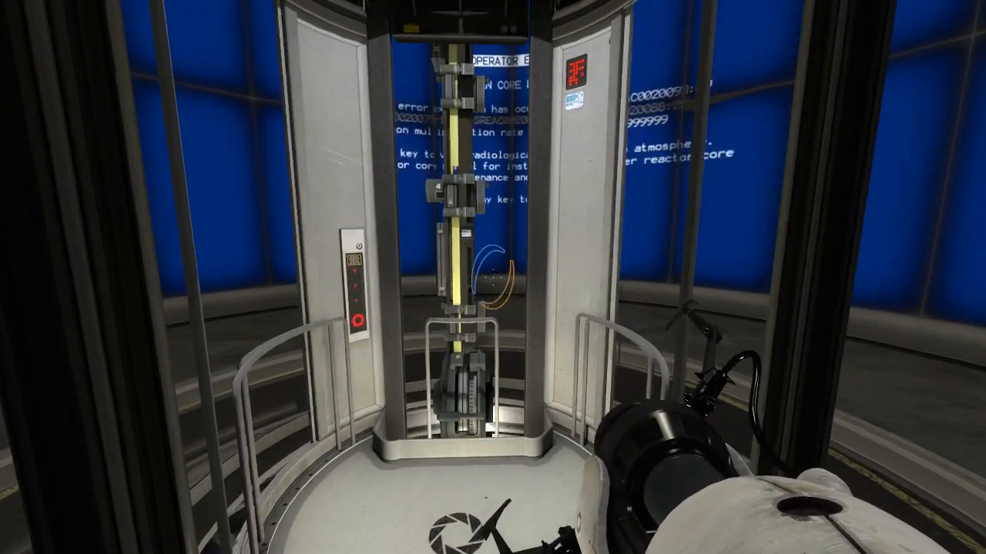